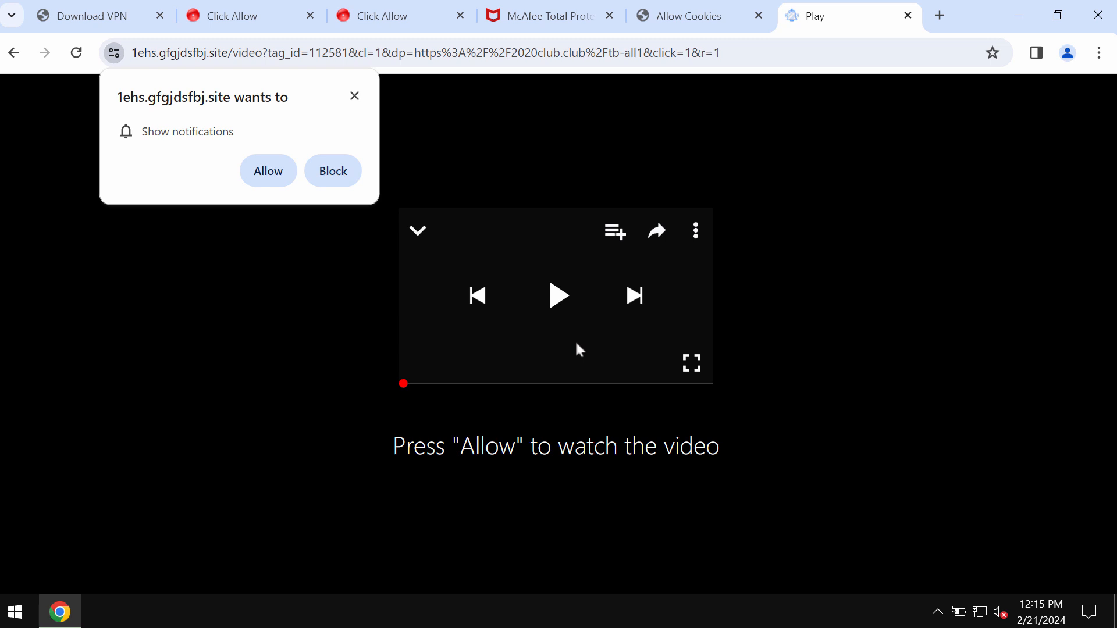
{"action": "mouse_move", "coordinate": [506, 421]}
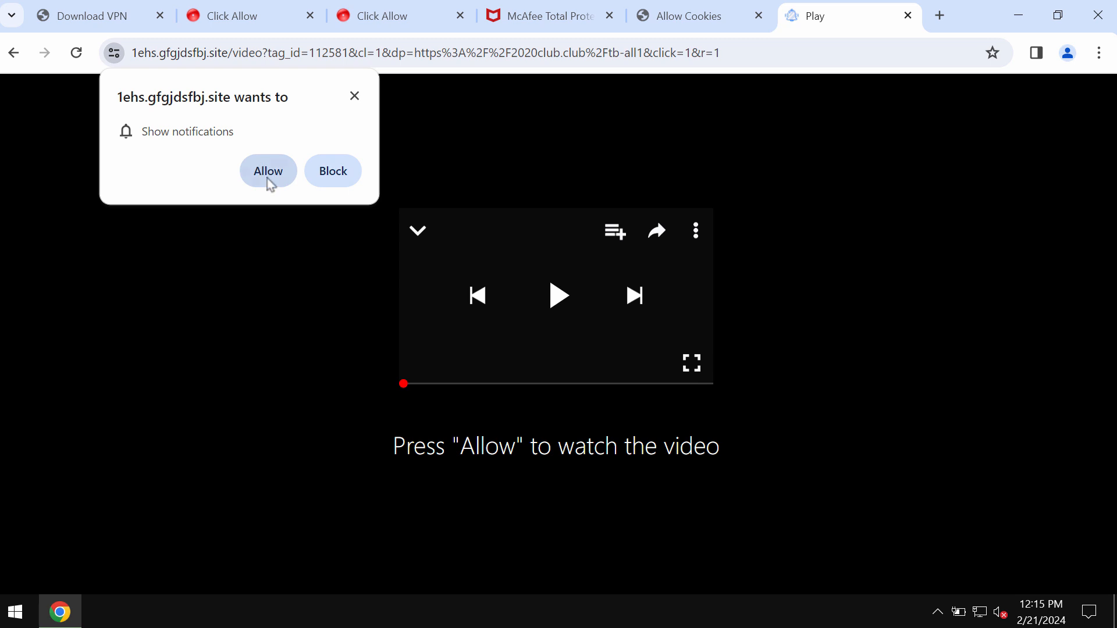
Allow 1ehs.gfgjdsfbj.site to show notifications from its prompt.
{"action": "left_click", "coordinate": [268, 170]}
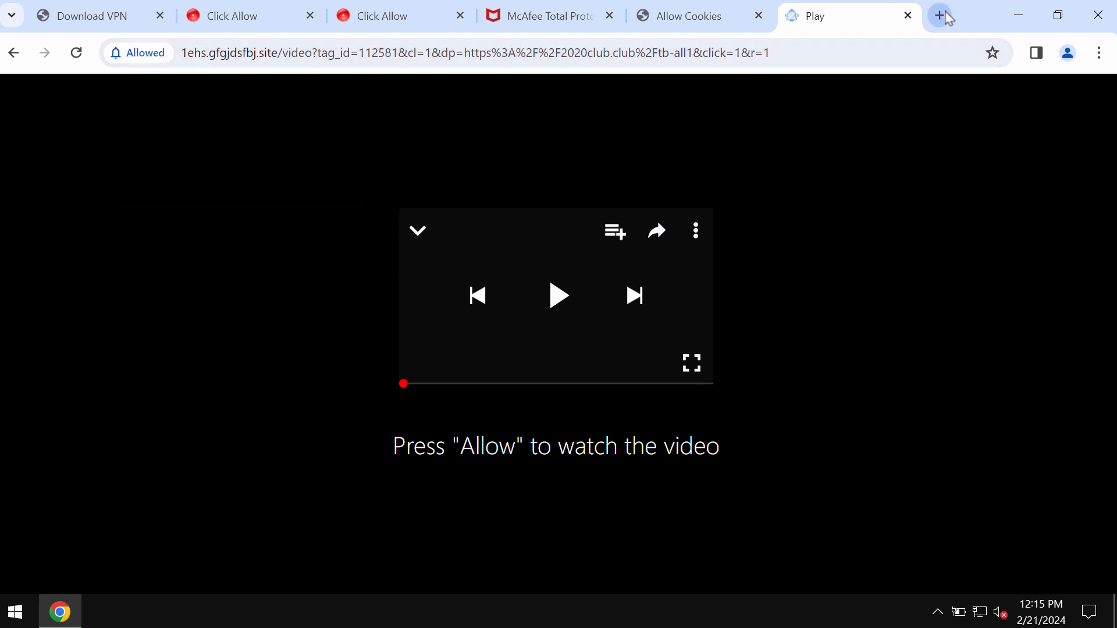
{"action": "mouse_move", "coordinate": [940, 16]}
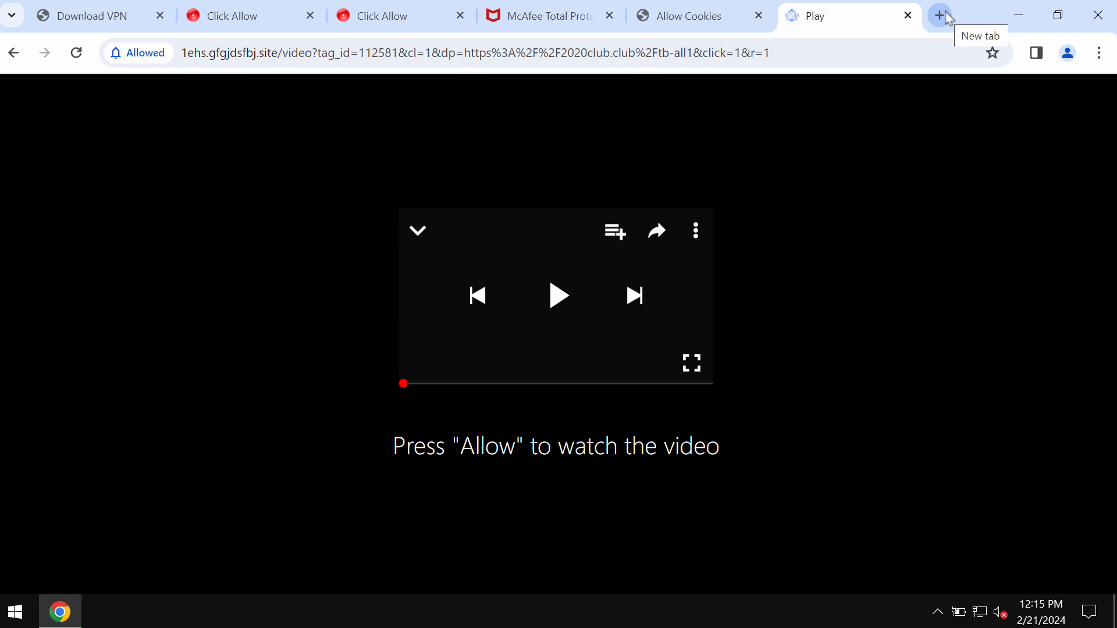
Open a new Google tab and dismiss the spam push notification.
{"action": "left_click", "coordinate": [940, 15]}
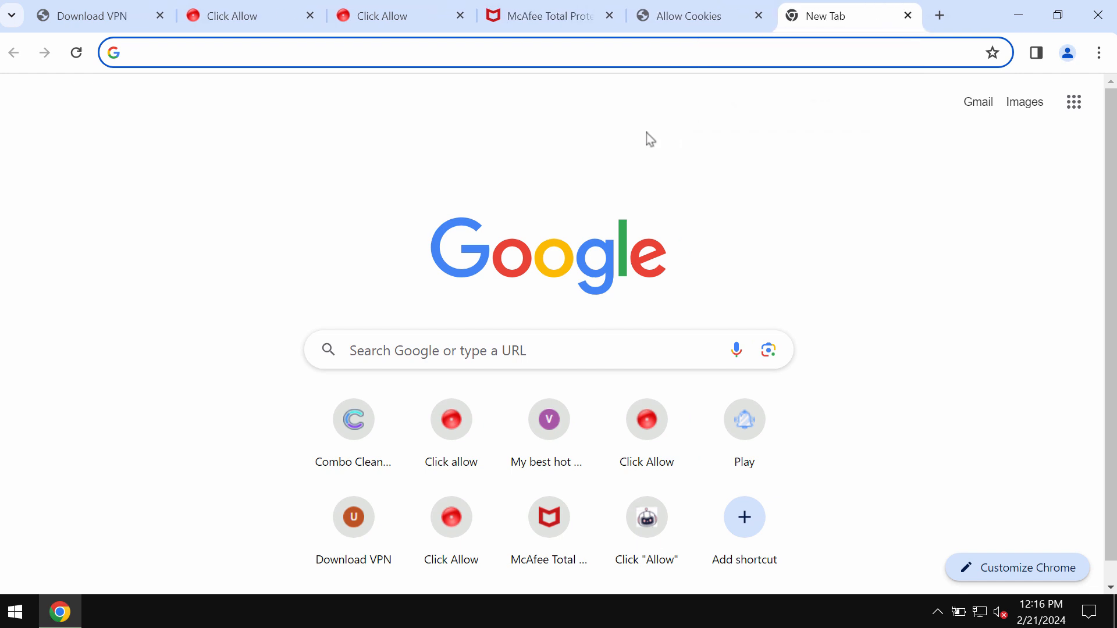
{"action": "mouse_move", "coordinate": [948, 93]}
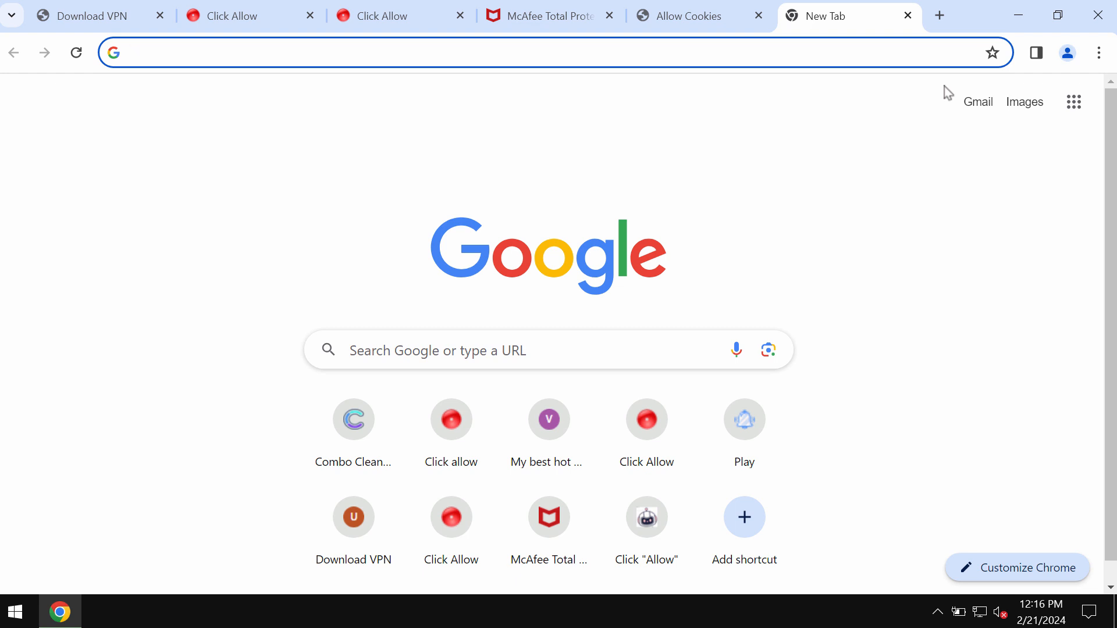
{"action": "mouse_move", "coordinate": [1099, 53]}
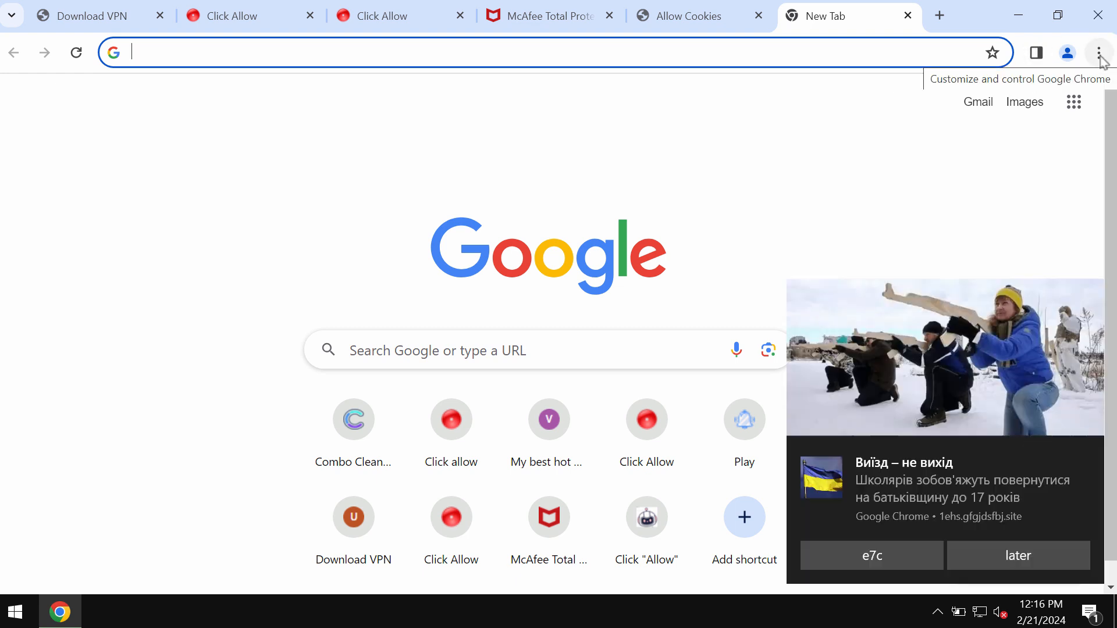
{"action": "left_click", "coordinate": [1099, 52]}
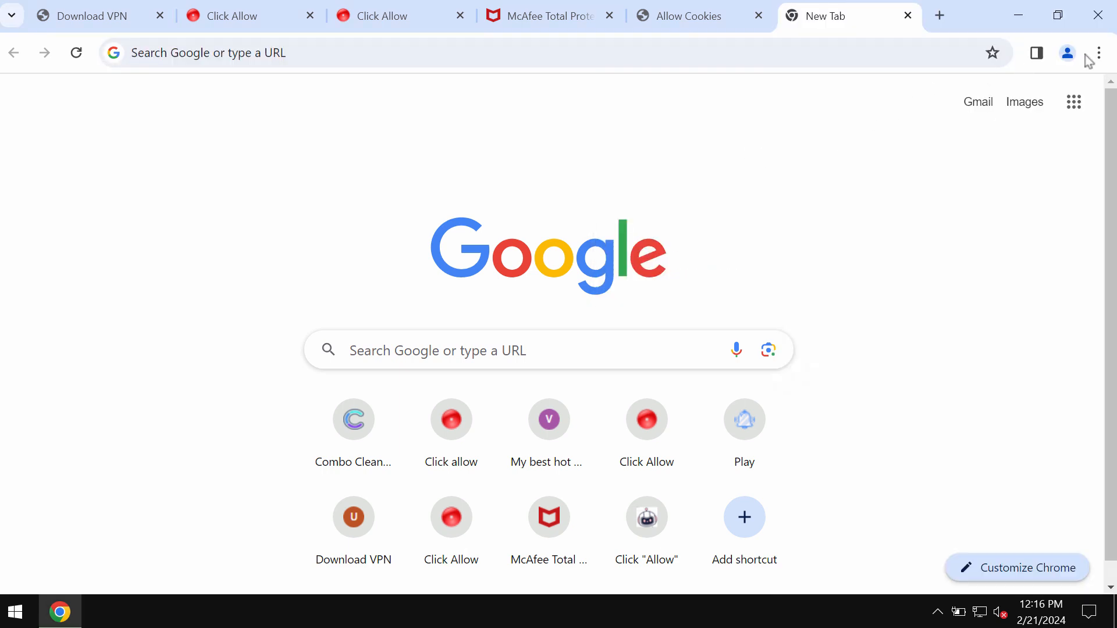
Go to Chrome's Privacy and security Site settings.
{"action": "left_click", "coordinate": [1099, 53]}
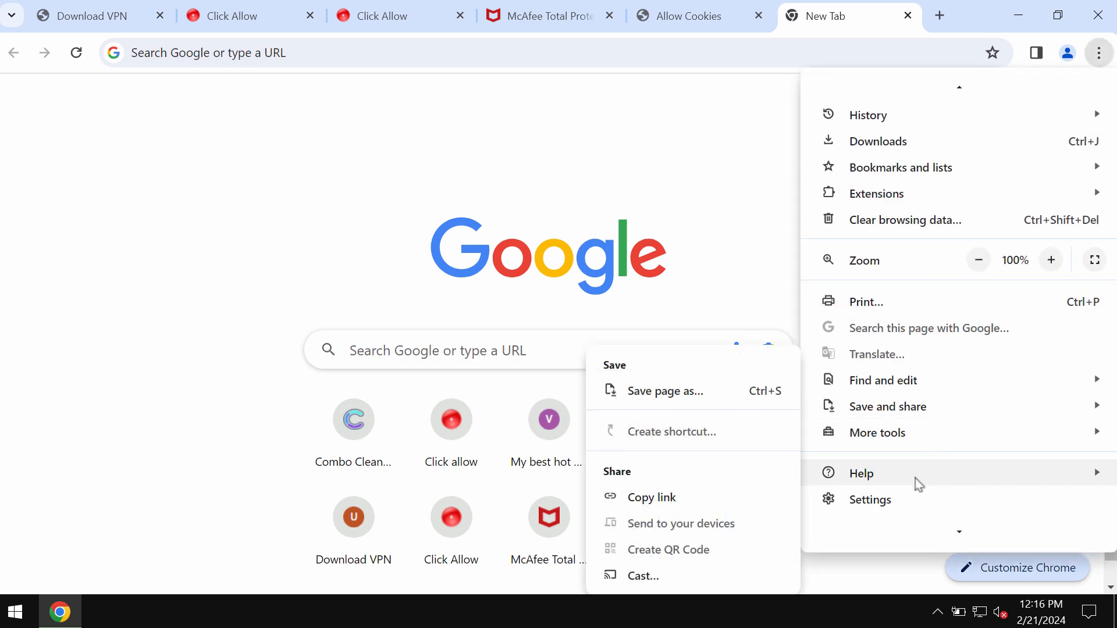
{"action": "left_click", "coordinate": [869, 499]}
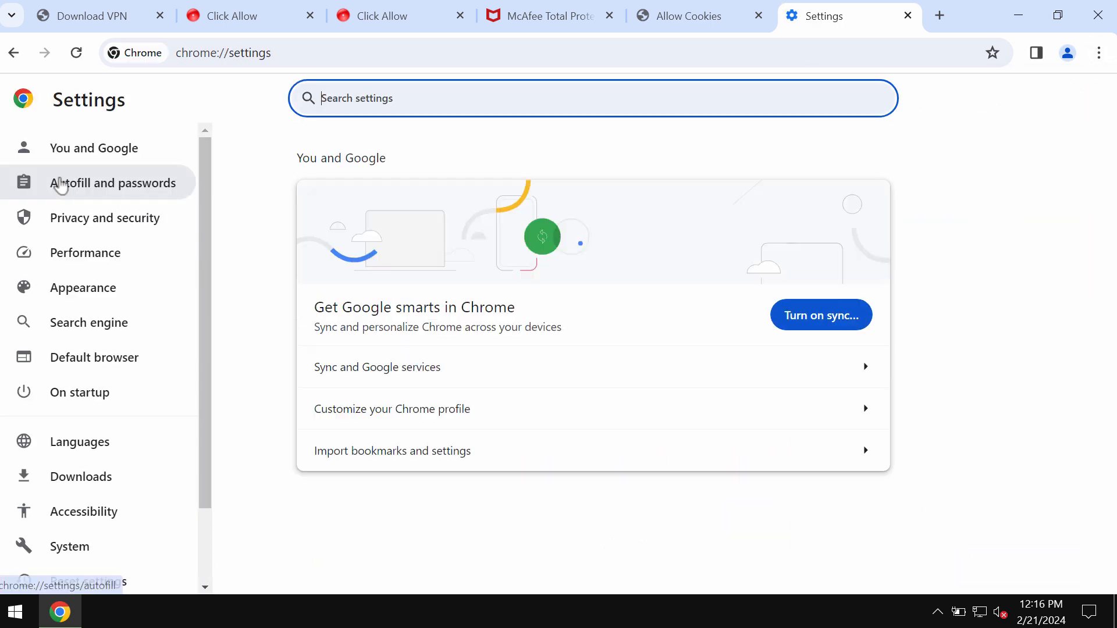
{"action": "left_click", "coordinate": [105, 217]}
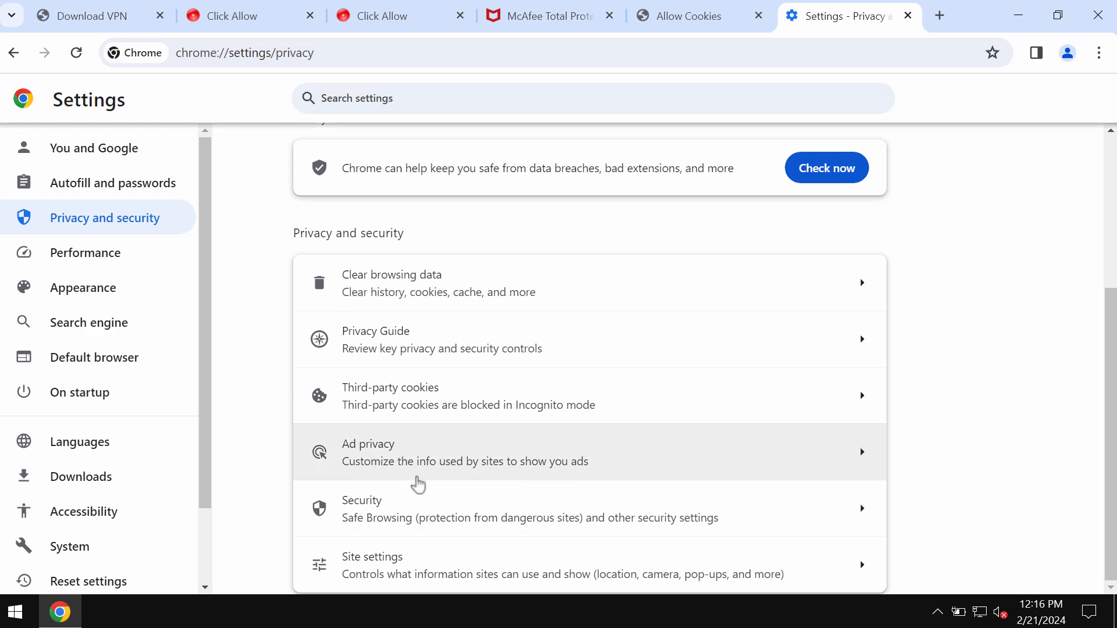
{"action": "left_click", "coordinate": [371, 565]}
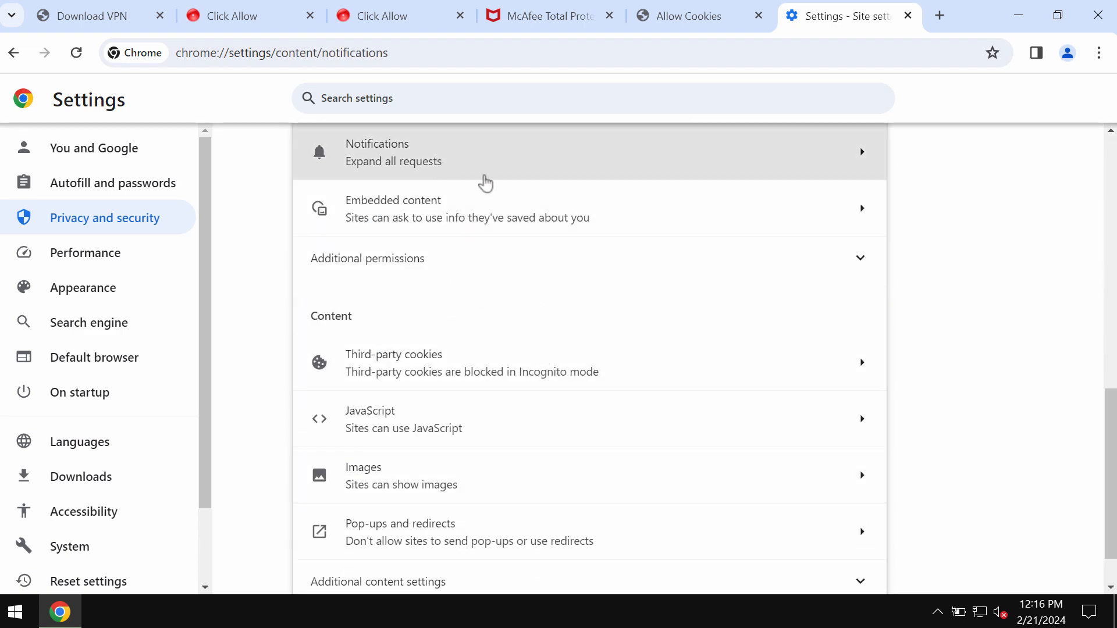
Remove 1ehs.gfgjdsfbj.site from the allowed notification sites.
{"action": "left_click", "coordinate": [485, 152]}
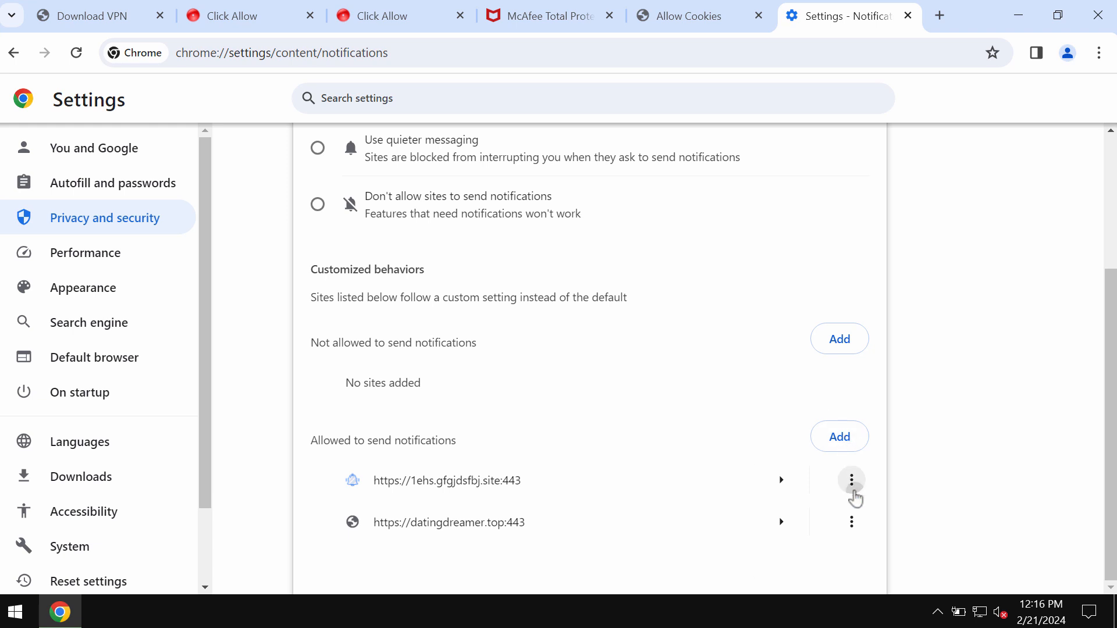
{"action": "left_click", "coordinate": [851, 480]}
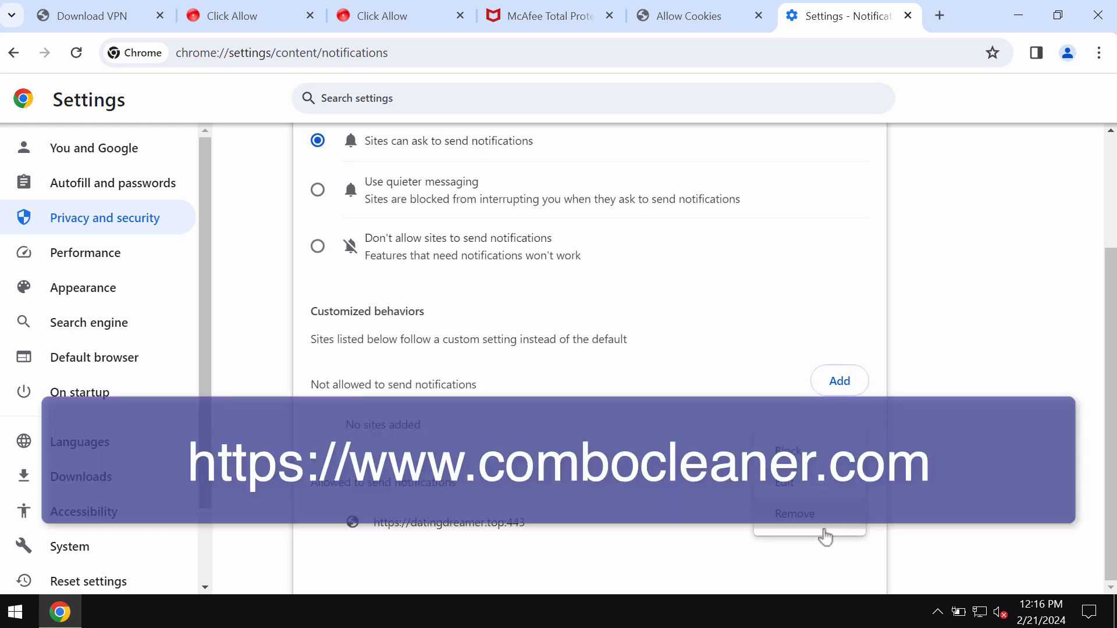
{"action": "left_click", "coordinate": [794, 513]}
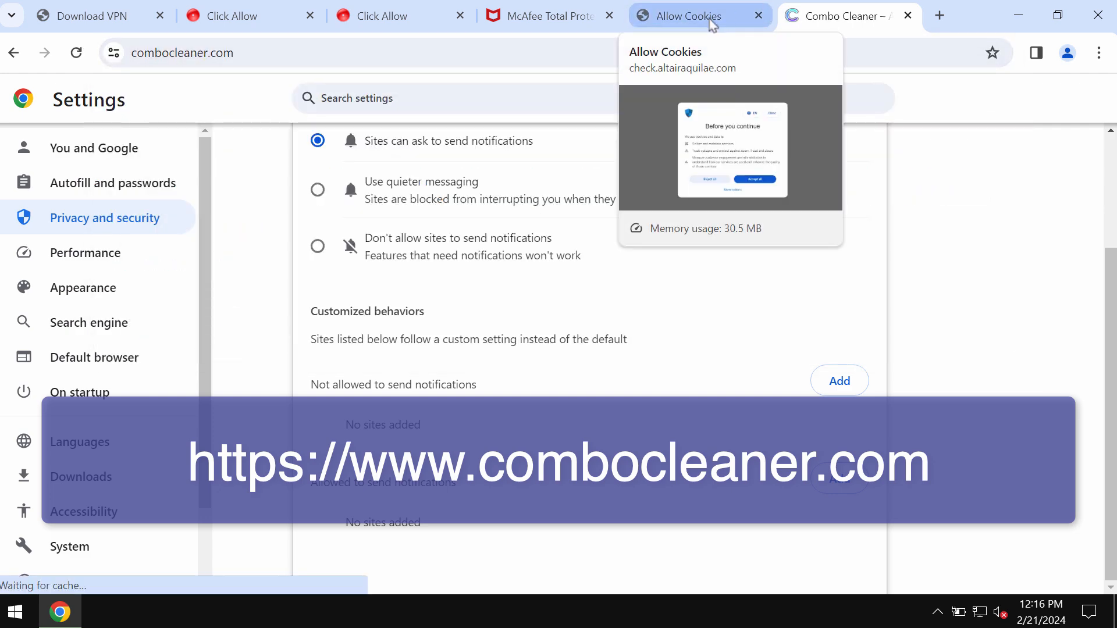
Launch Combo Cleaner from its desktop shortcut.
{"action": "left_click", "coordinate": [848, 16]}
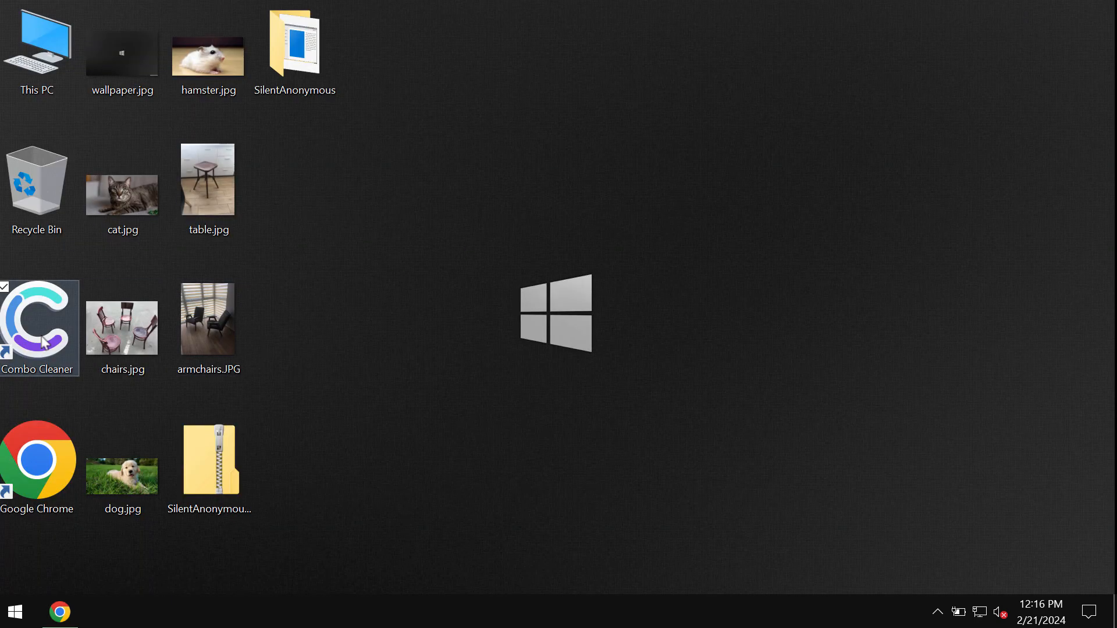
{"action": "double_click", "coordinate": [38, 328]}
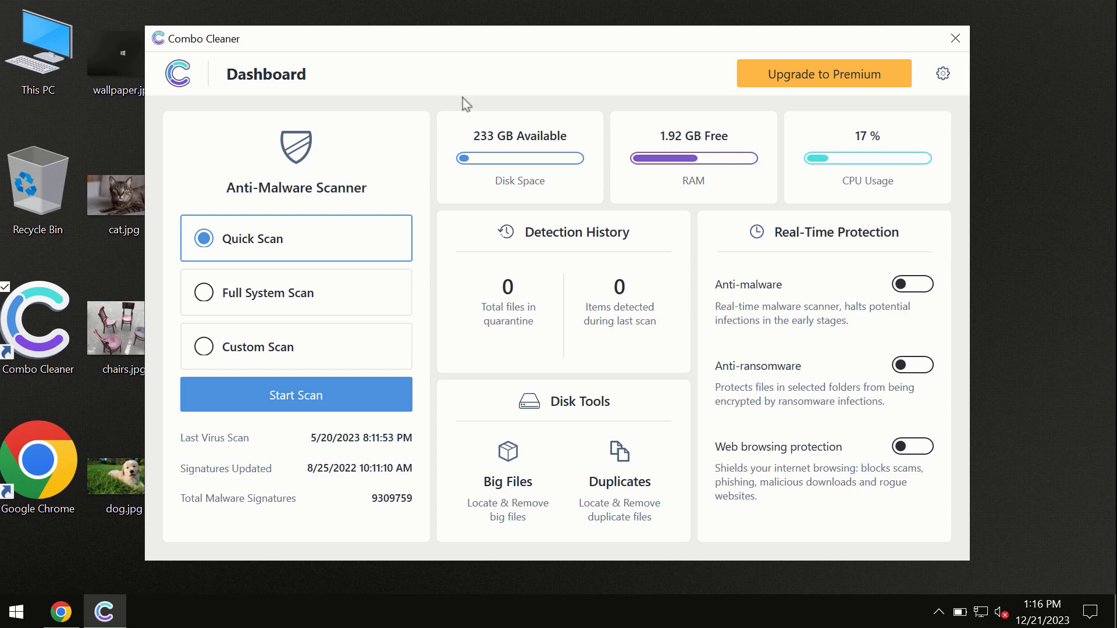
{"action": "mouse_move", "coordinate": [442, 78]}
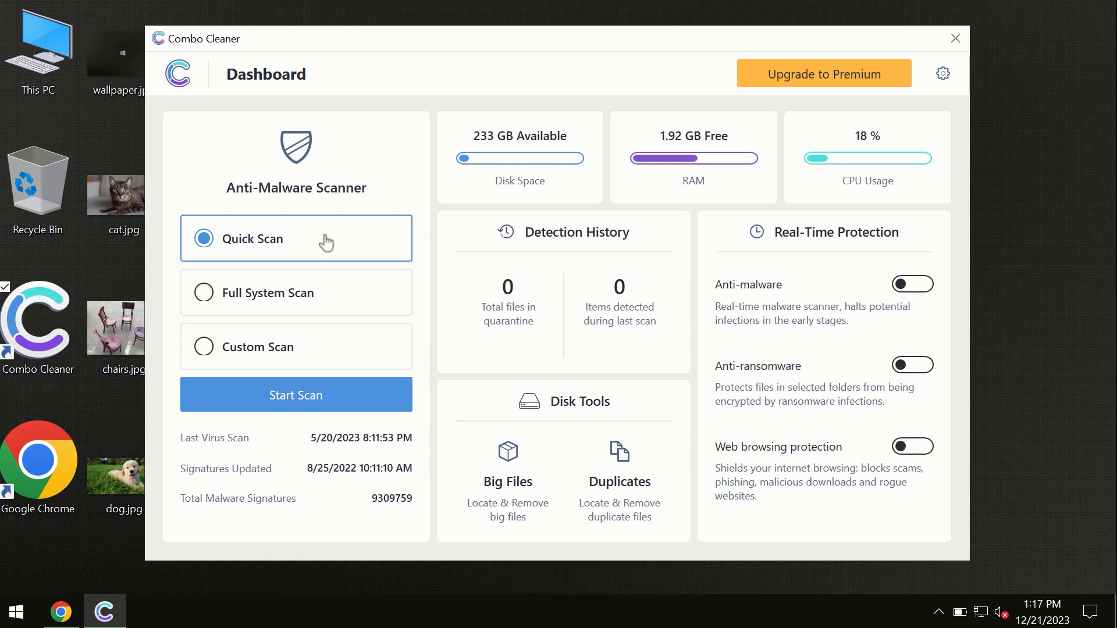
{"action": "mouse_move", "coordinate": [214, 257]}
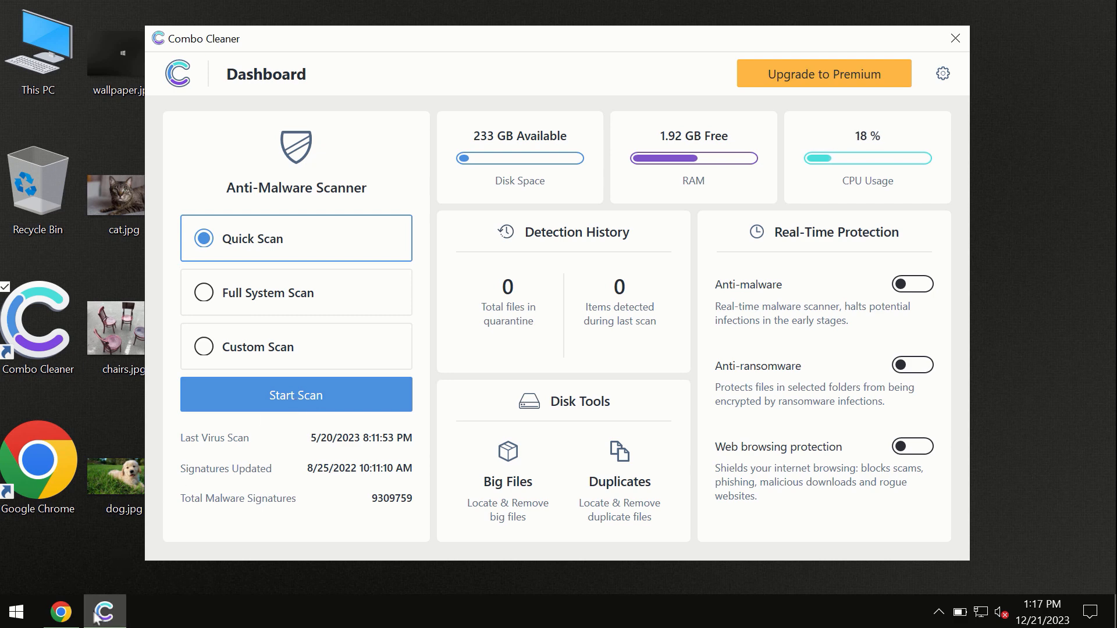
{"action": "mouse_move", "coordinate": [104, 612]}
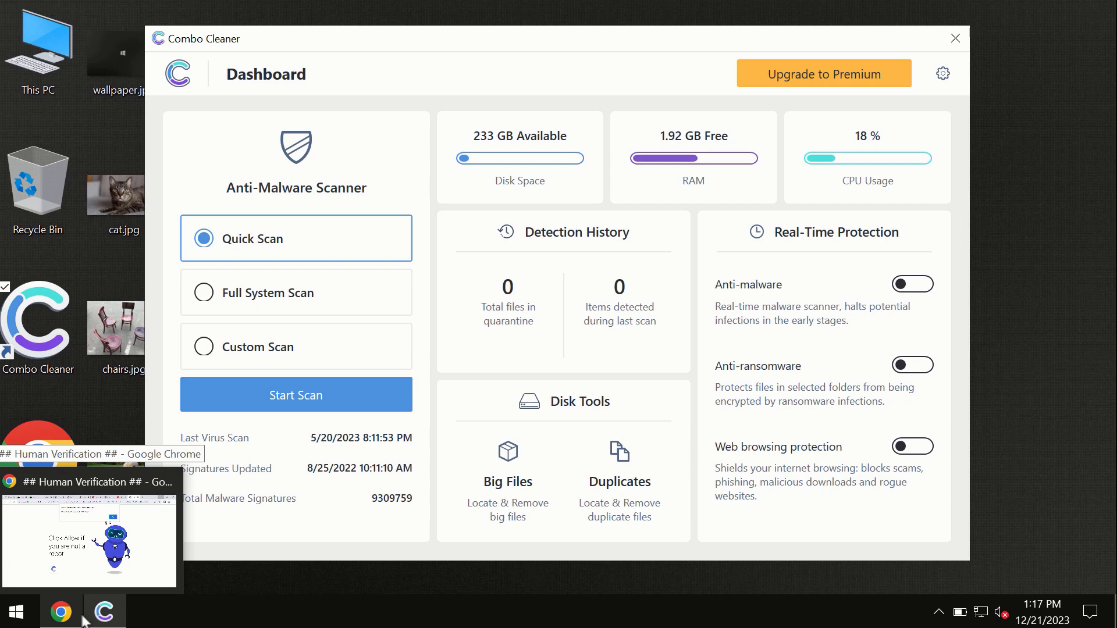
{"action": "left_click", "coordinate": [60, 611]}
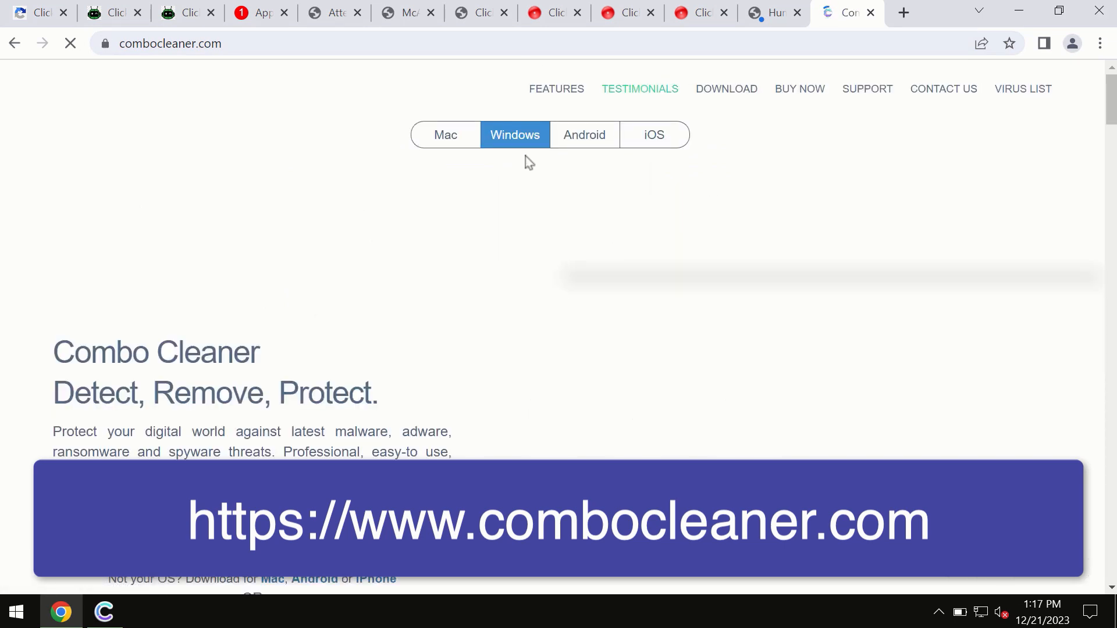
{"action": "mouse_move", "coordinate": [441, 143]}
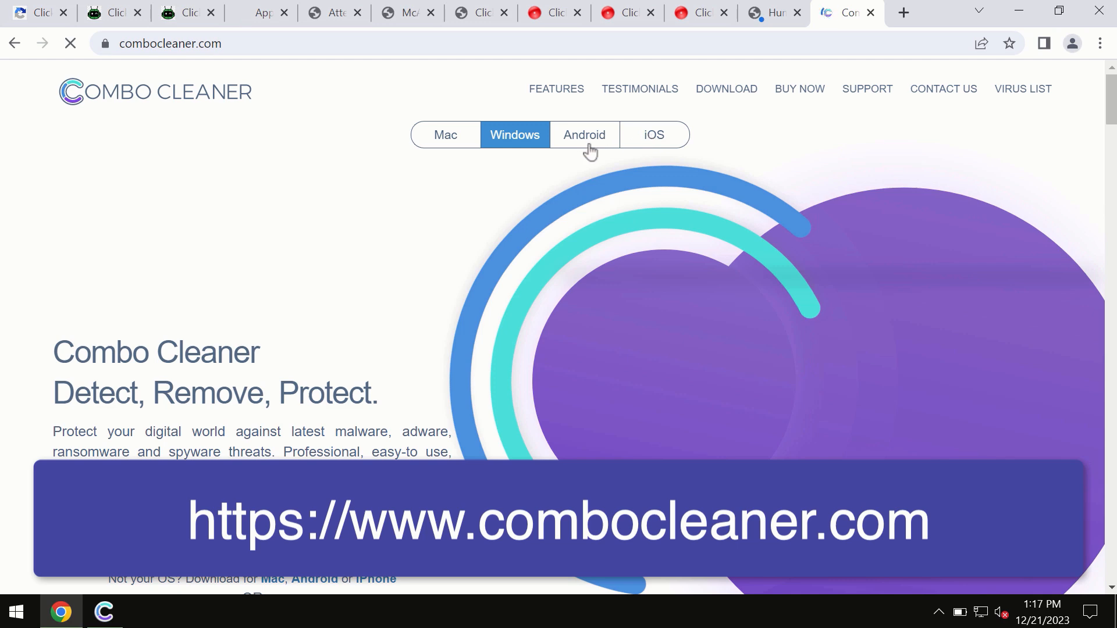
{"action": "mouse_move", "coordinate": [521, 175]}
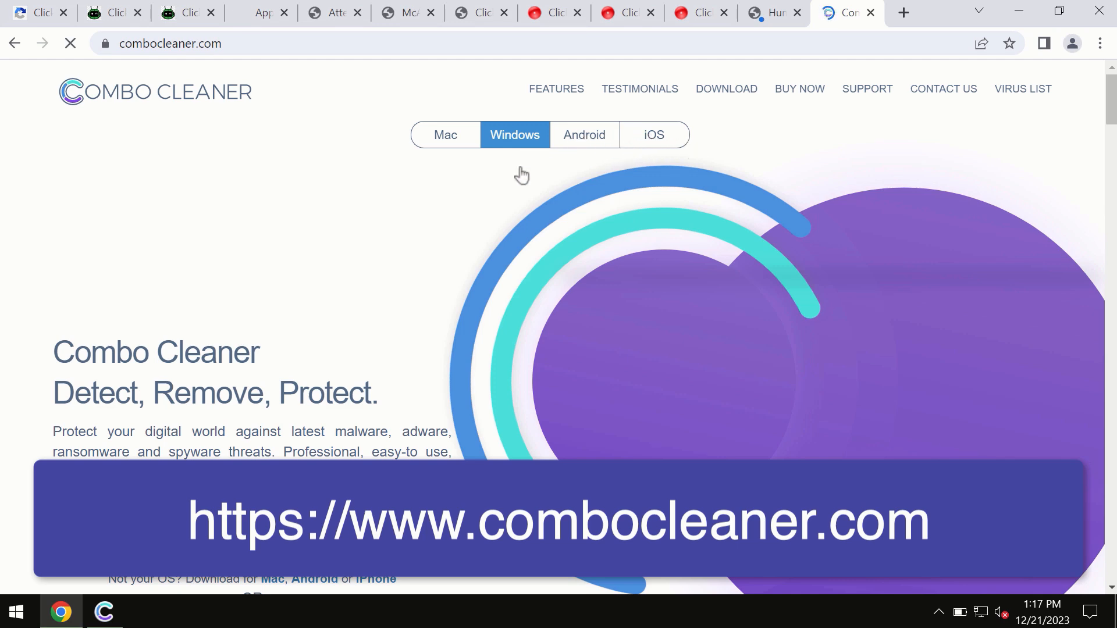
{"action": "mouse_move", "coordinate": [594, 155]}
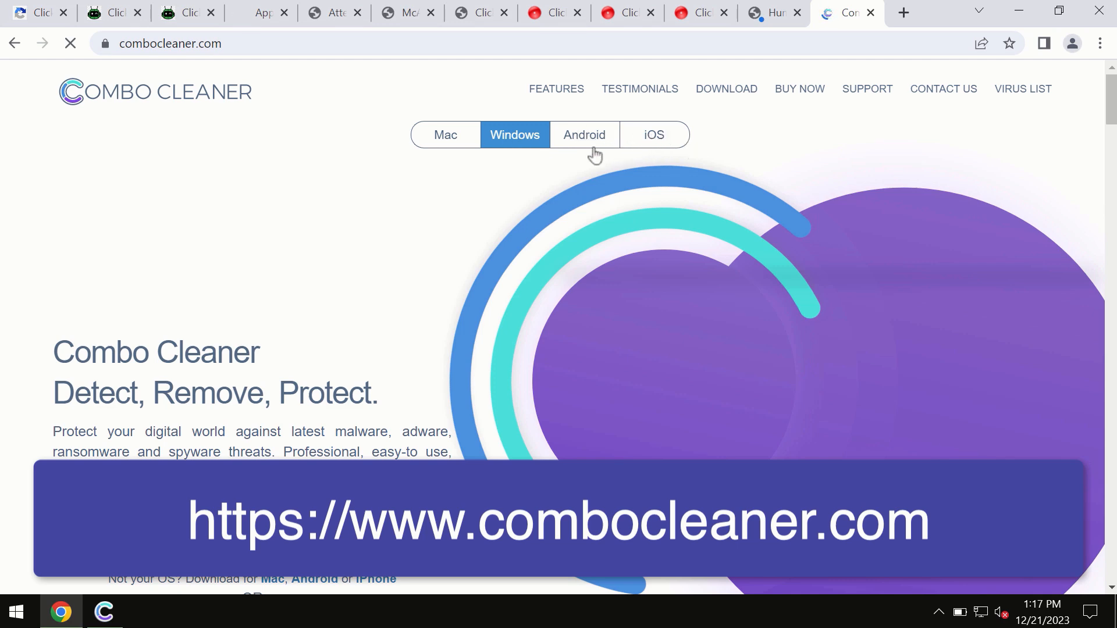
{"action": "left_click", "coordinate": [444, 134]}
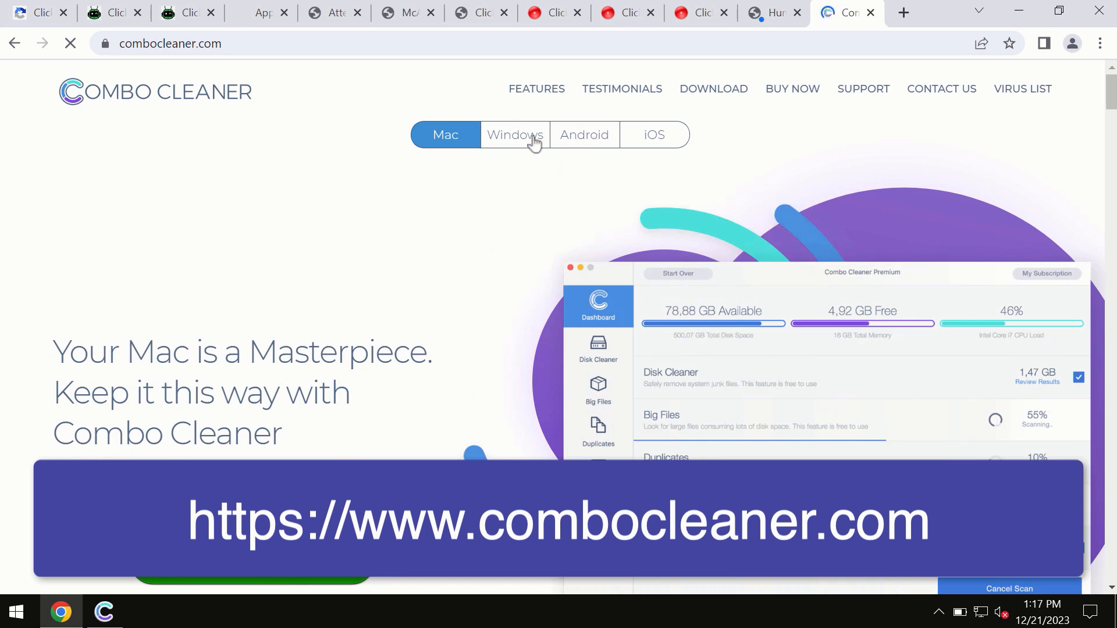
{"action": "mouse_move", "coordinate": [642, 116]}
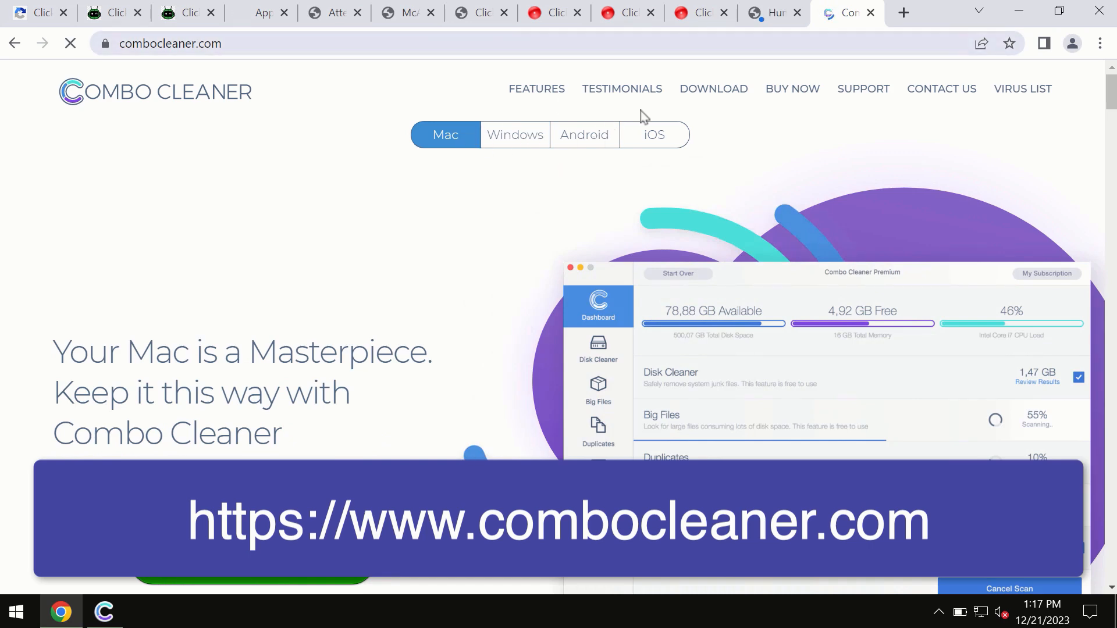
{"action": "left_click", "coordinate": [653, 134]}
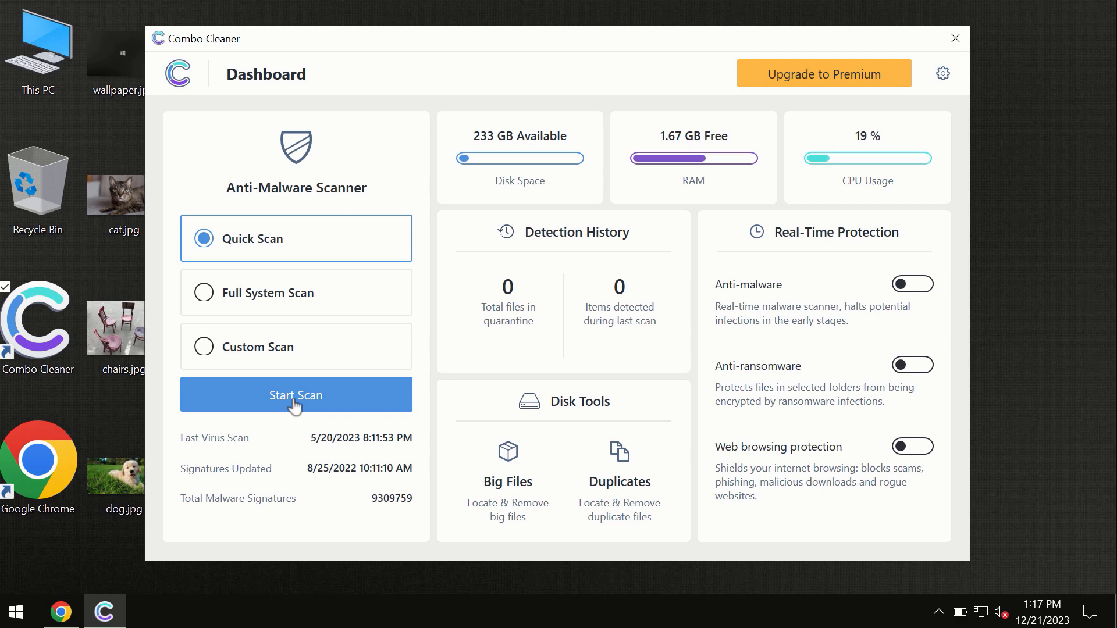
Run a Quick Scan finding six spam items, then view the Premium upgrade page.
{"action": "left_click", "coordinate": [295, 395]}
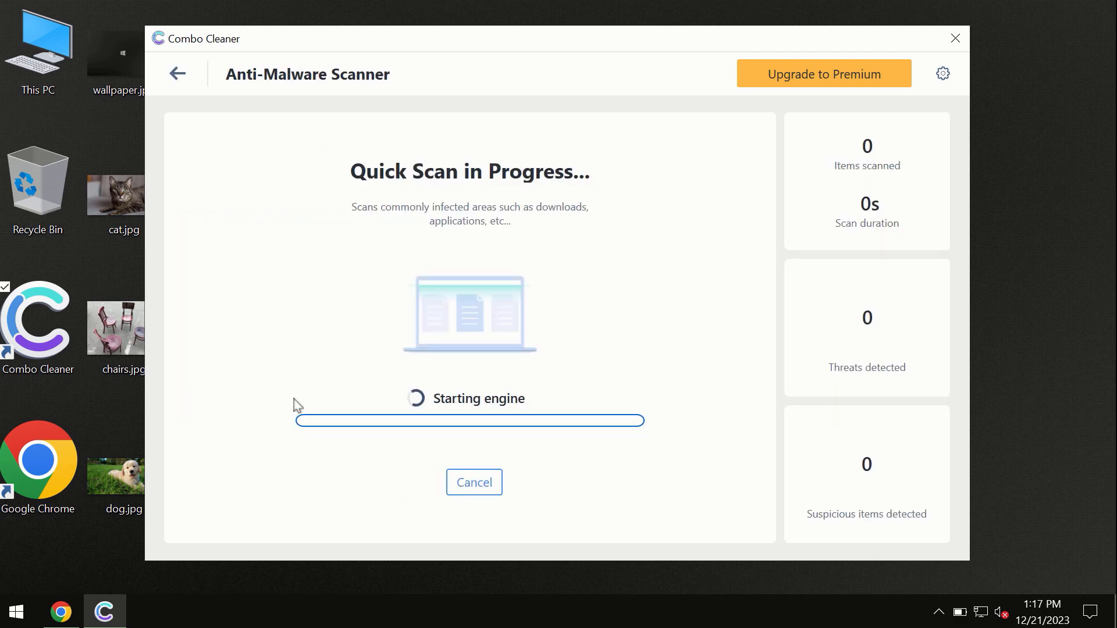
{"action": "mouse_move", "coordinate": [513, 108]}
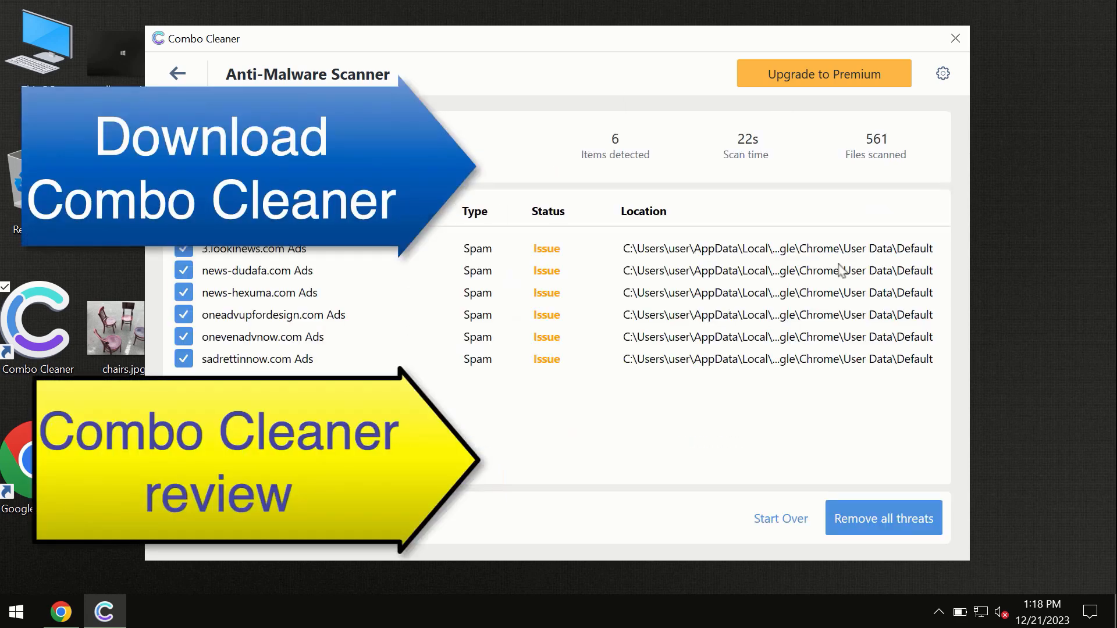
{"action": "mouse_move", "coordinate": [606, 72]}
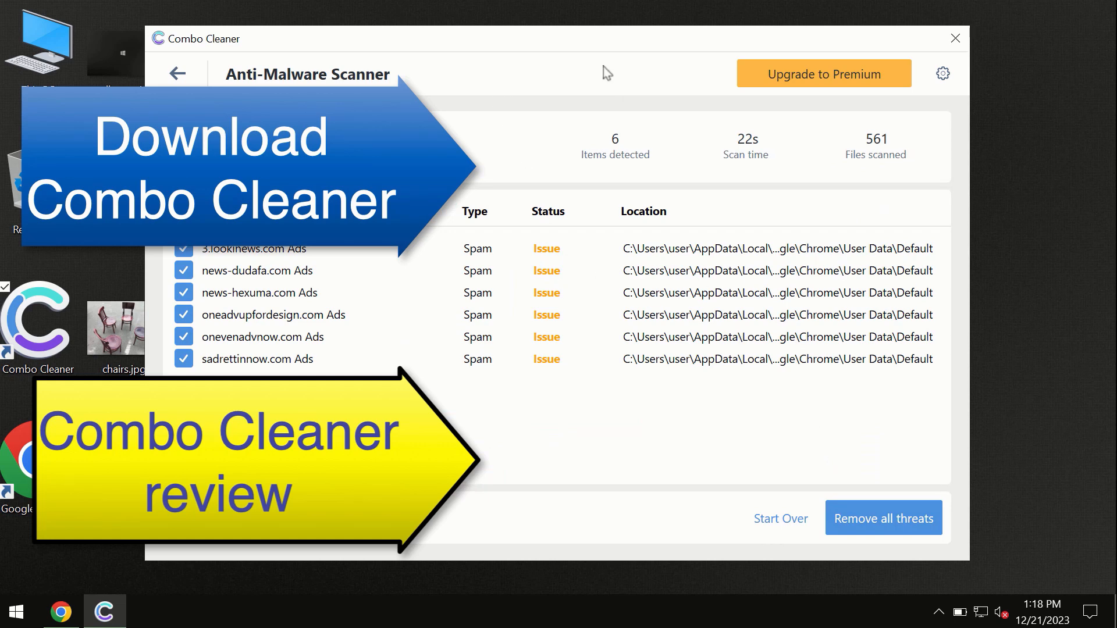
{"action": "mouse_move", "coordinate": [653, 217]}
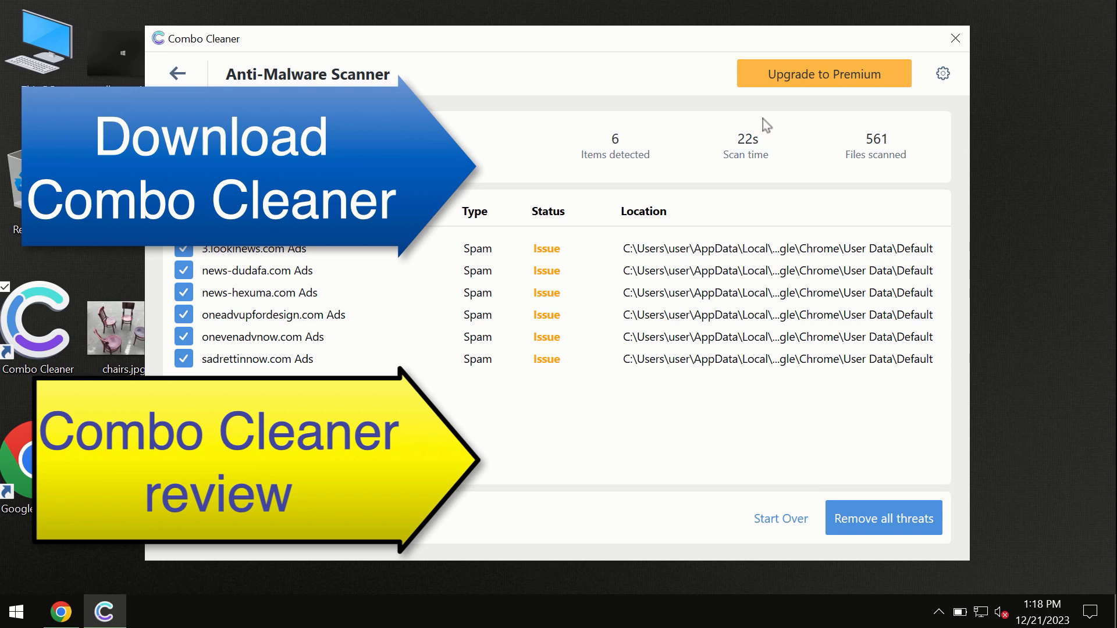
{"action": "left_click", "coordinate": [822, 73]}
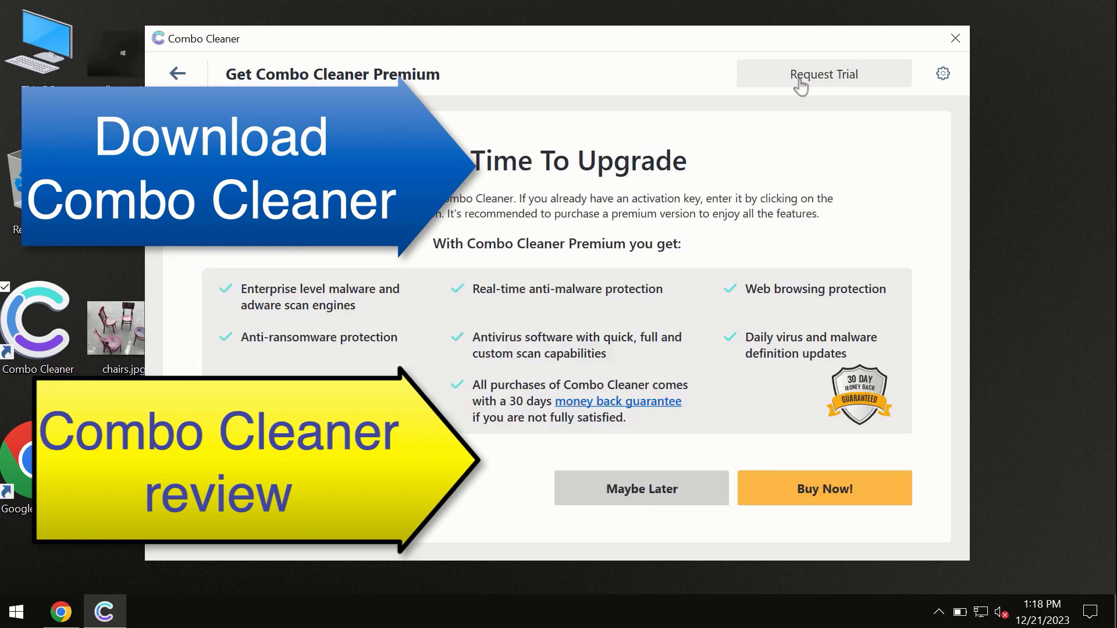